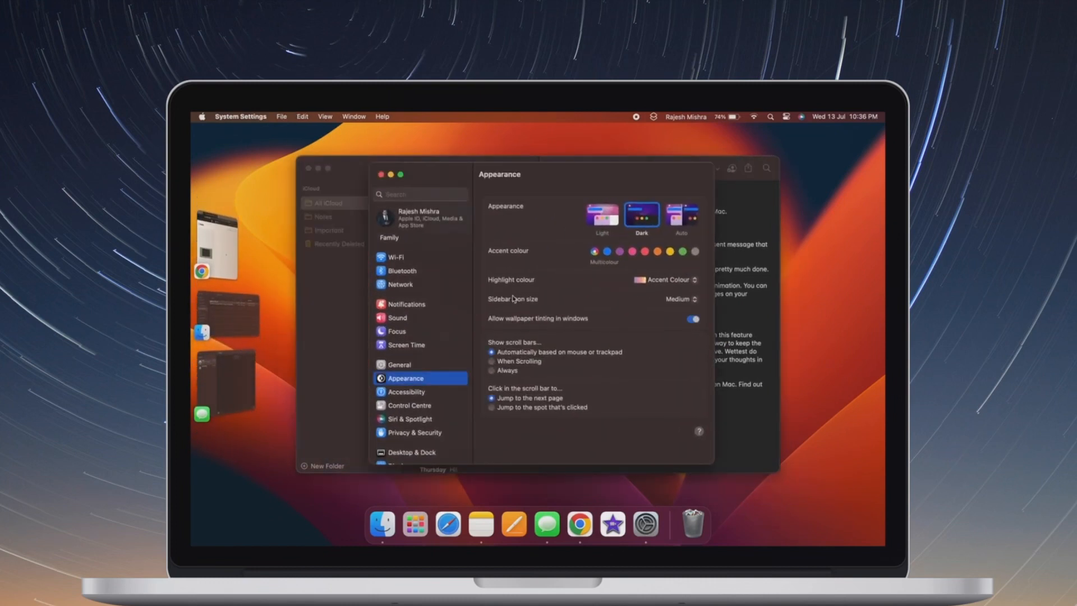
mouse_move(327, 311)
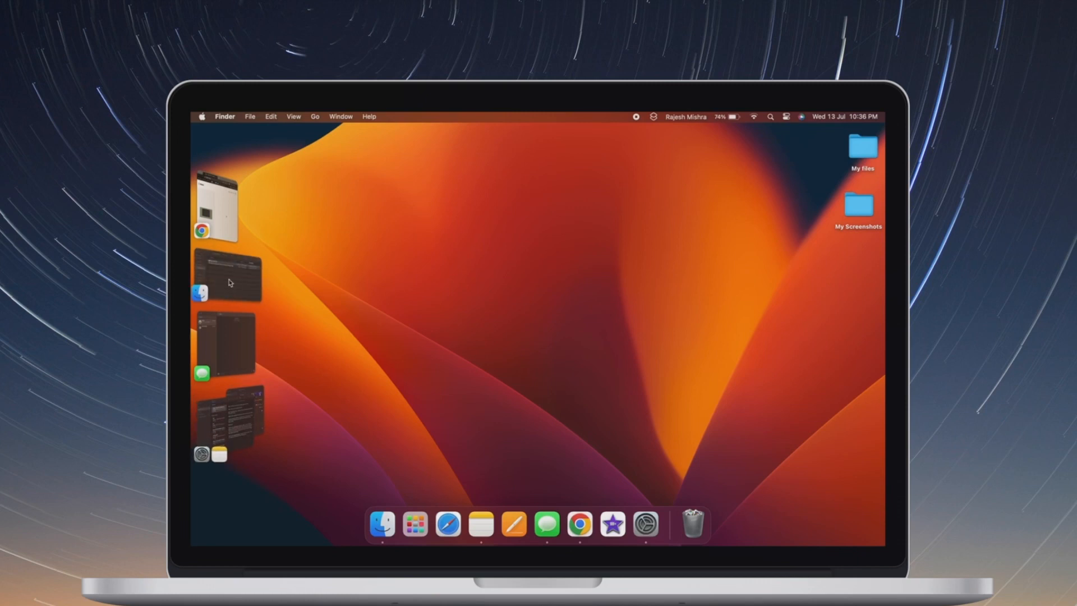
Switch through the Stage Manager window groups, ending with System Settings brought forward
left_click(227, 275)
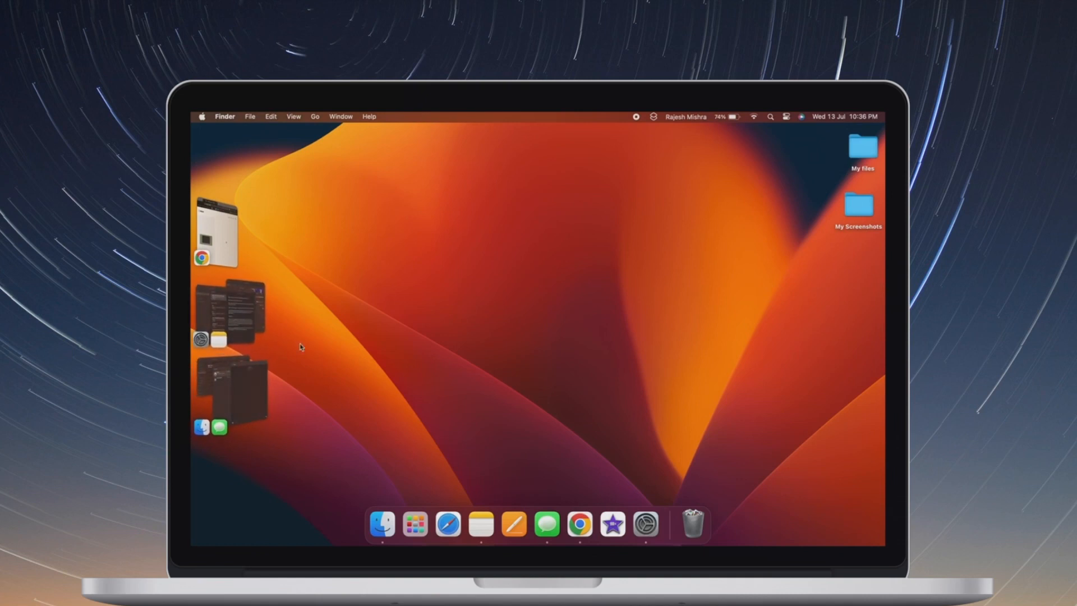
left_click(481, 524)
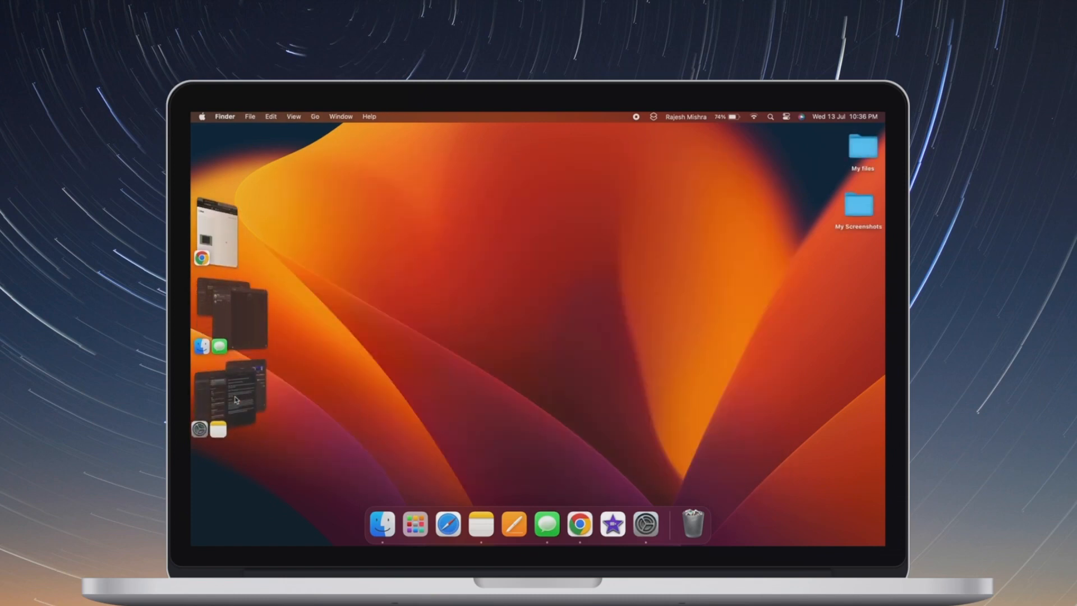
left_click(481, 524)
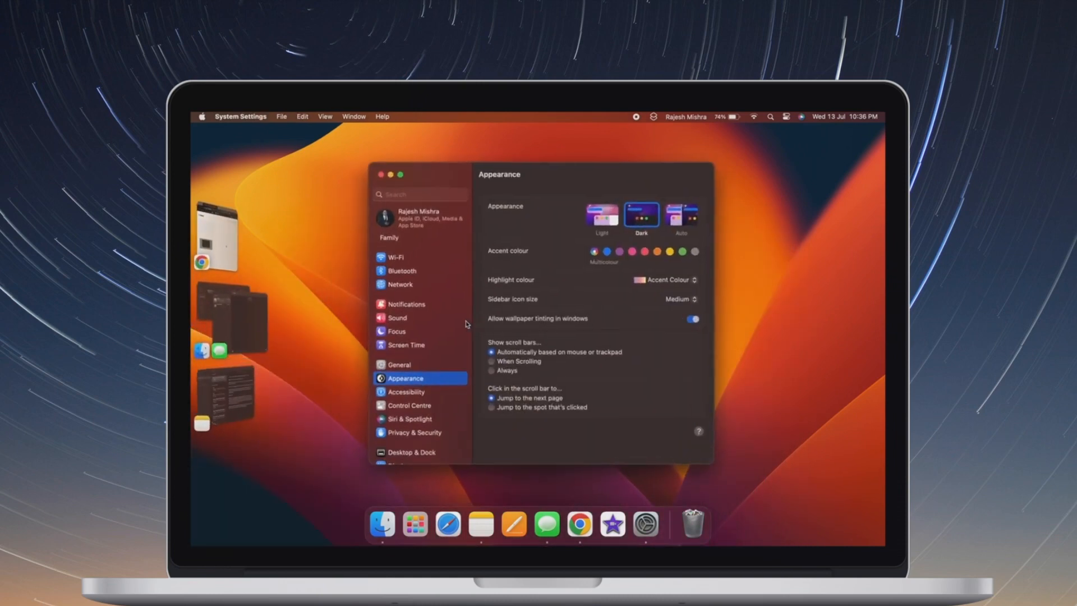
Reopen System Settings from the Dock and go to the Control Centre page
left_click(381, 174)
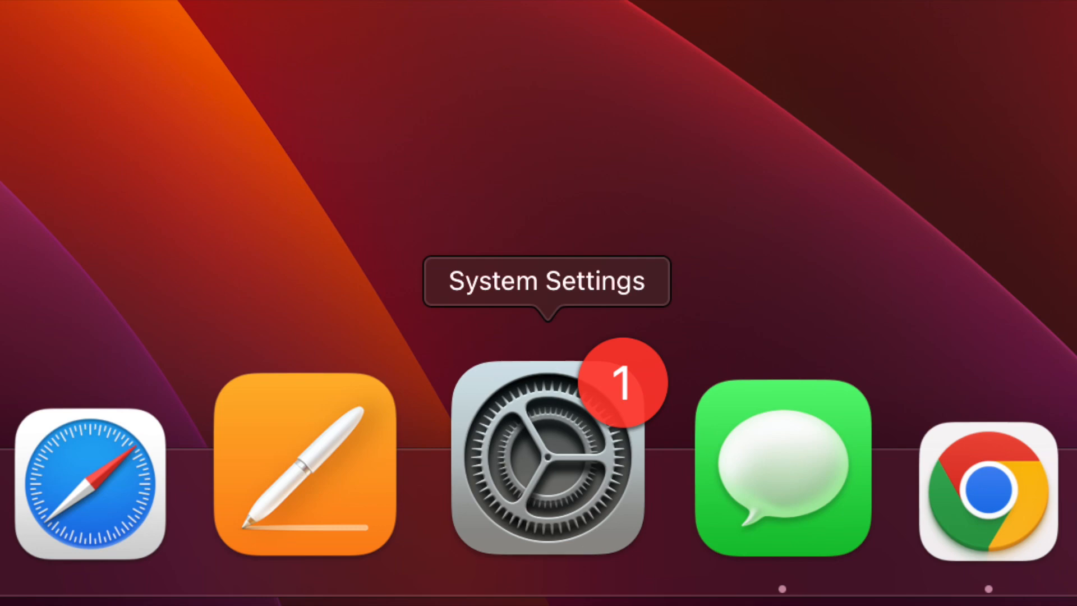
left_click(547, 457)
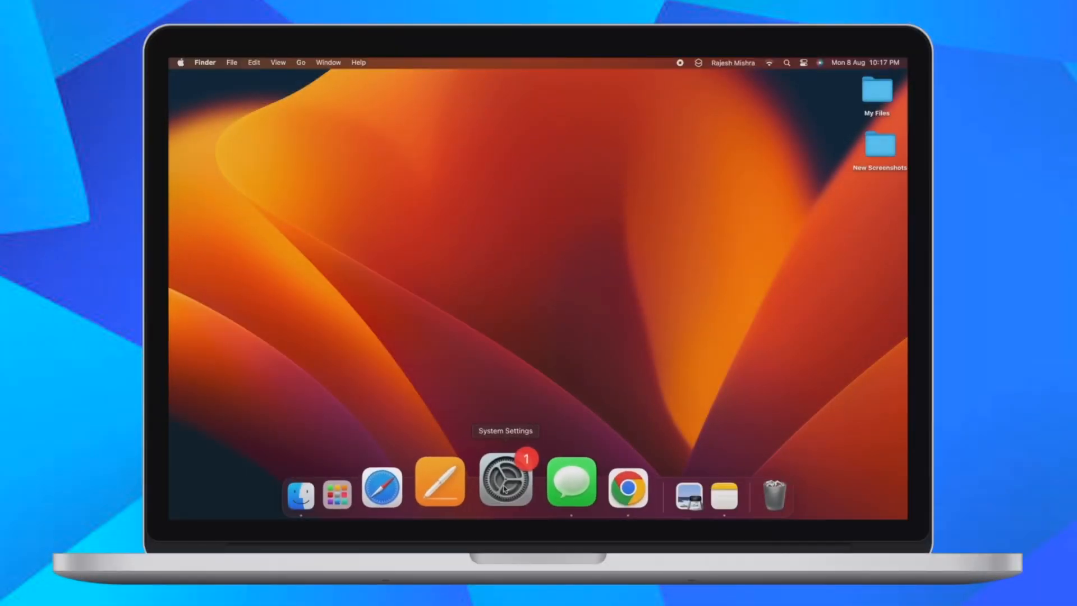
left_click(504, 481)
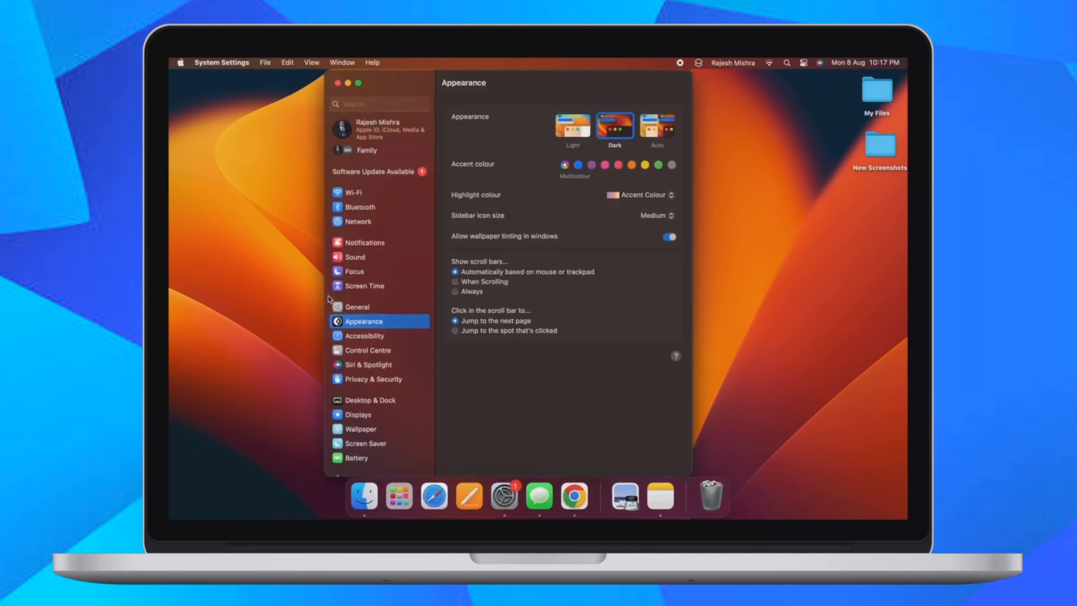
left_click(370, 350)
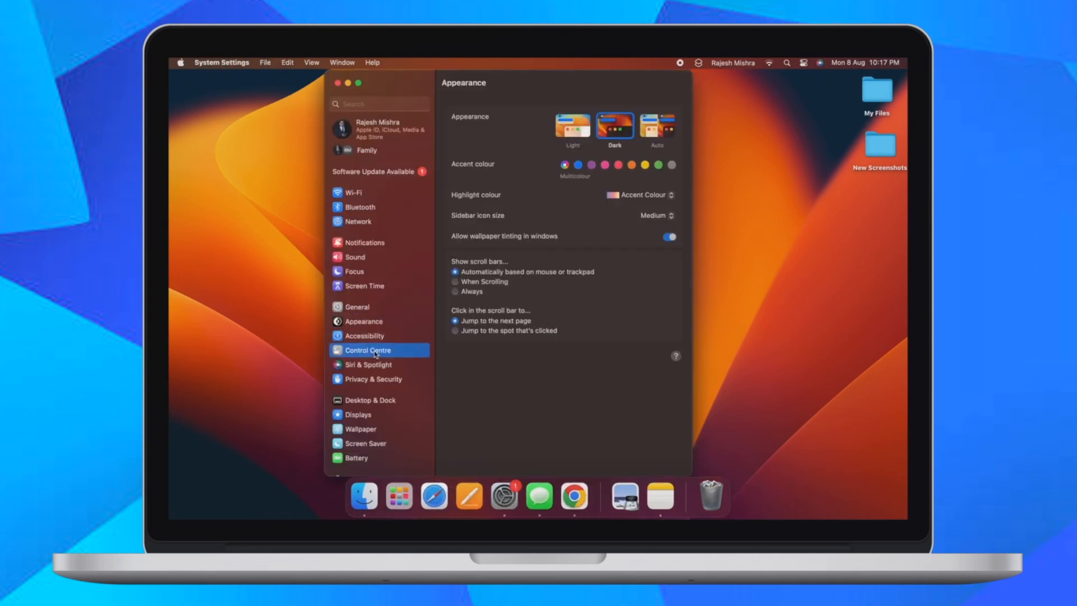
left_click(366, 350)
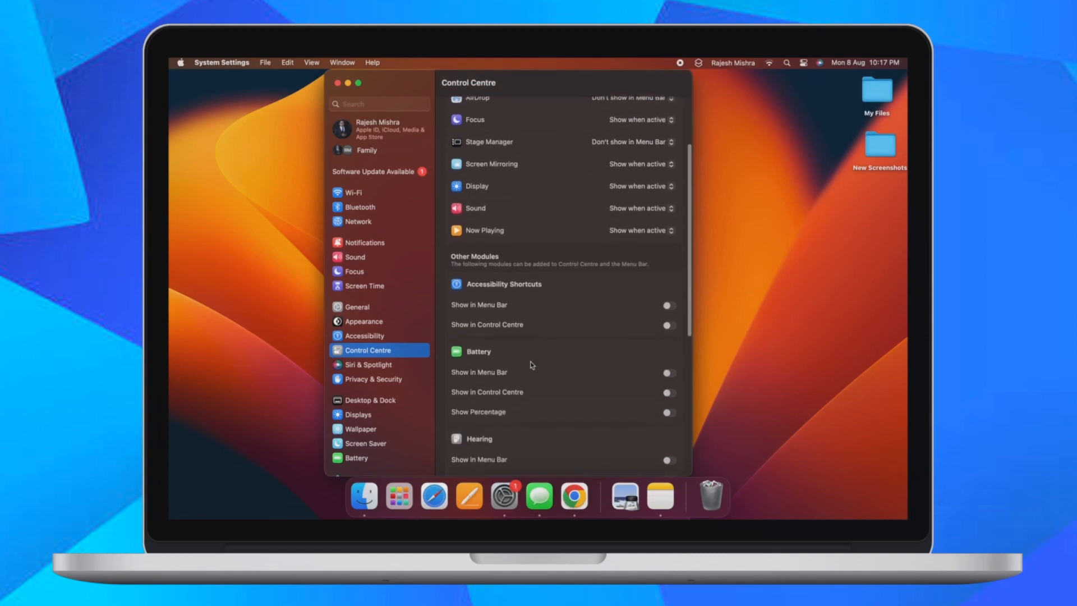
Turn on Battery's Show in Menu Bar, Show in Control Centre and Show Percentage
scroll("down", 3)
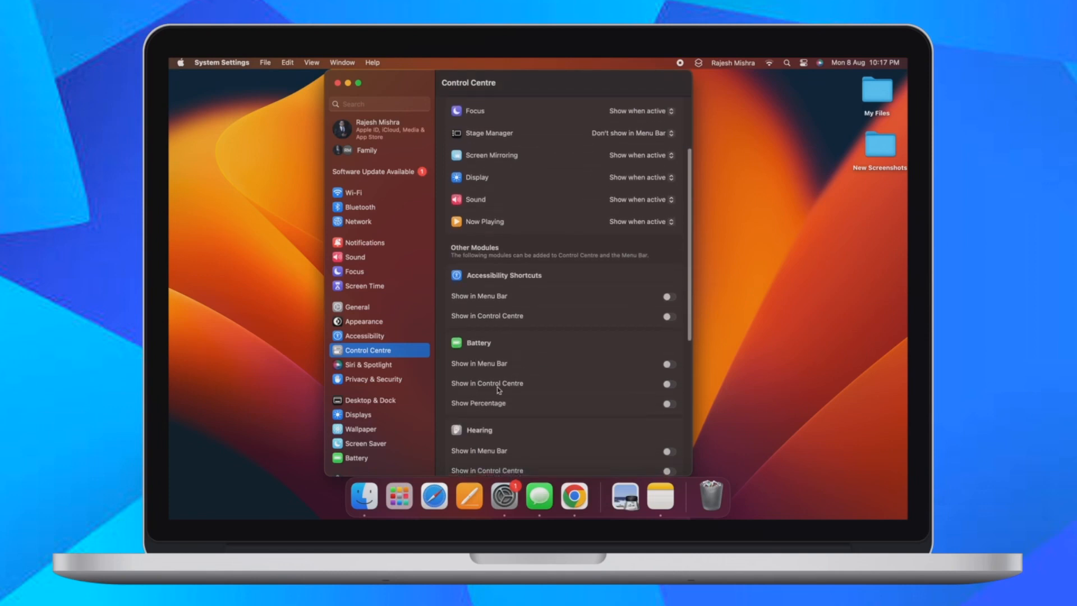
left_click(667, 363)
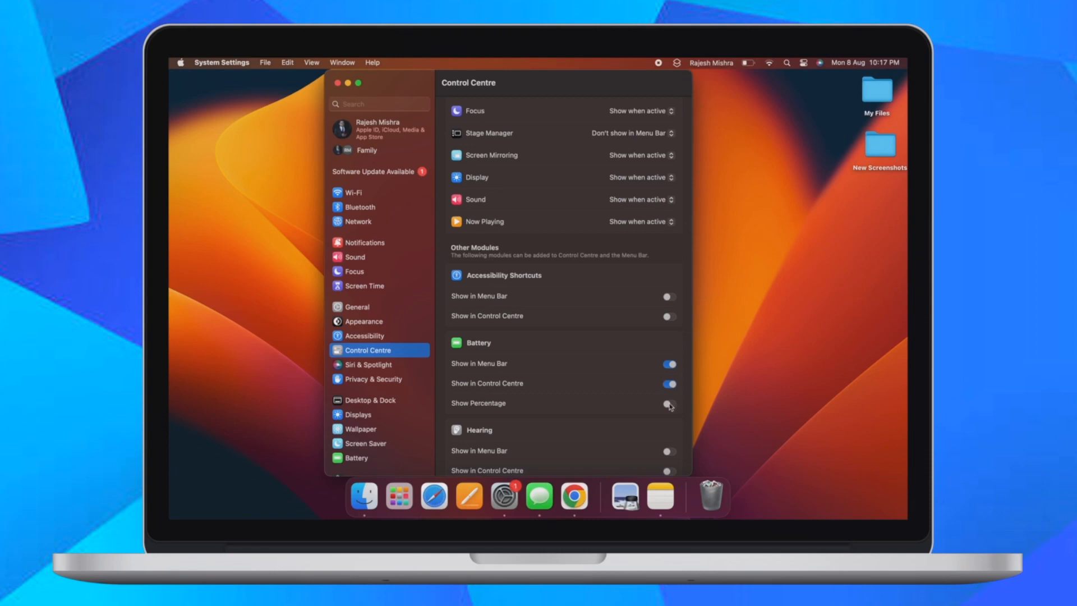
left_click(667, 403)
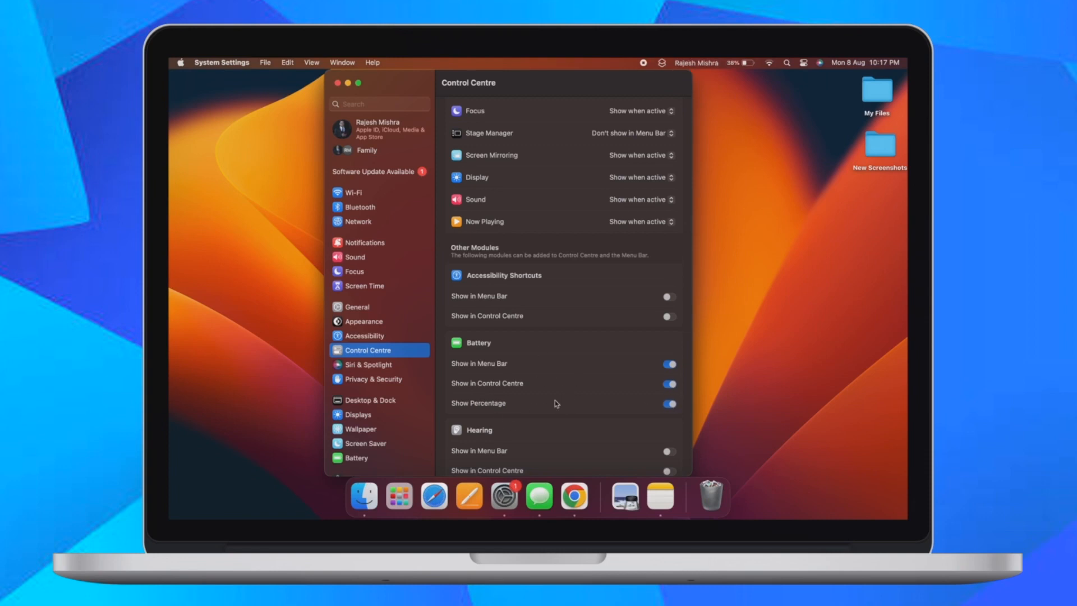
mouse_move(499, 69)
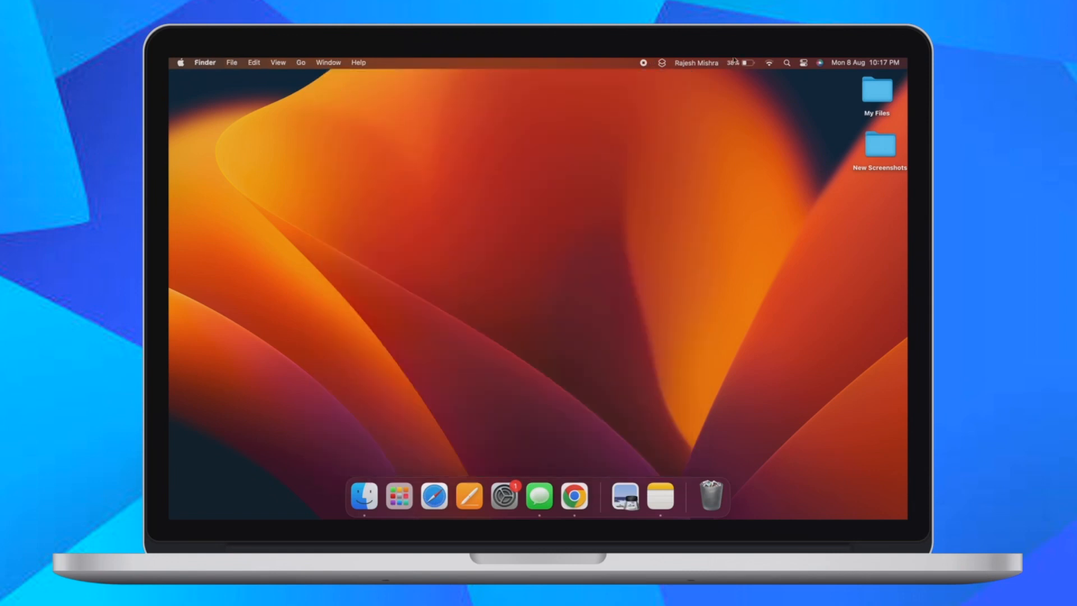
left_click(803, 63)
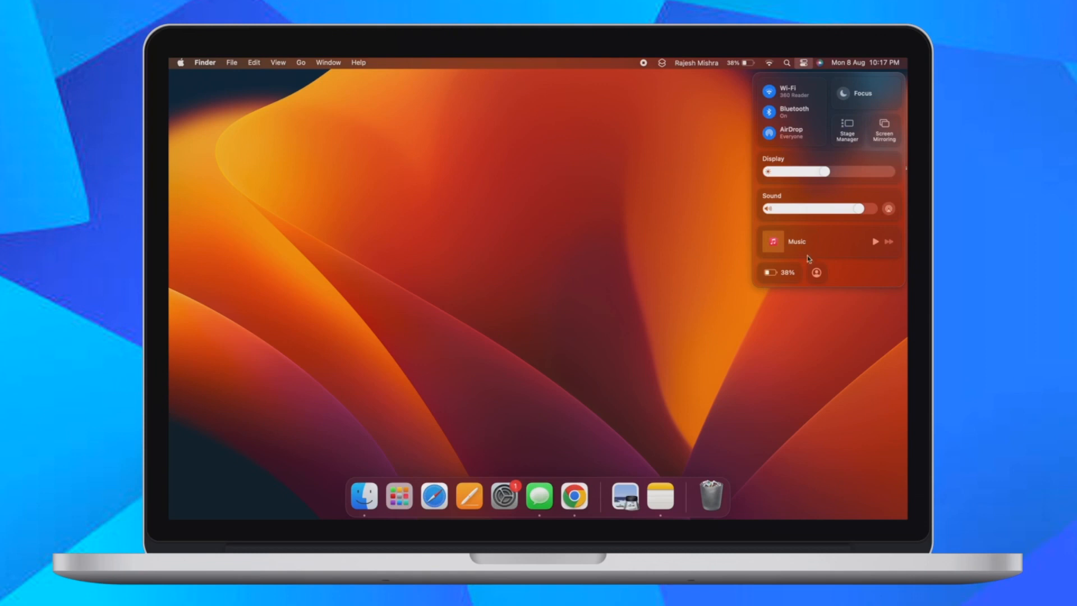
mouse_move(776, 269)
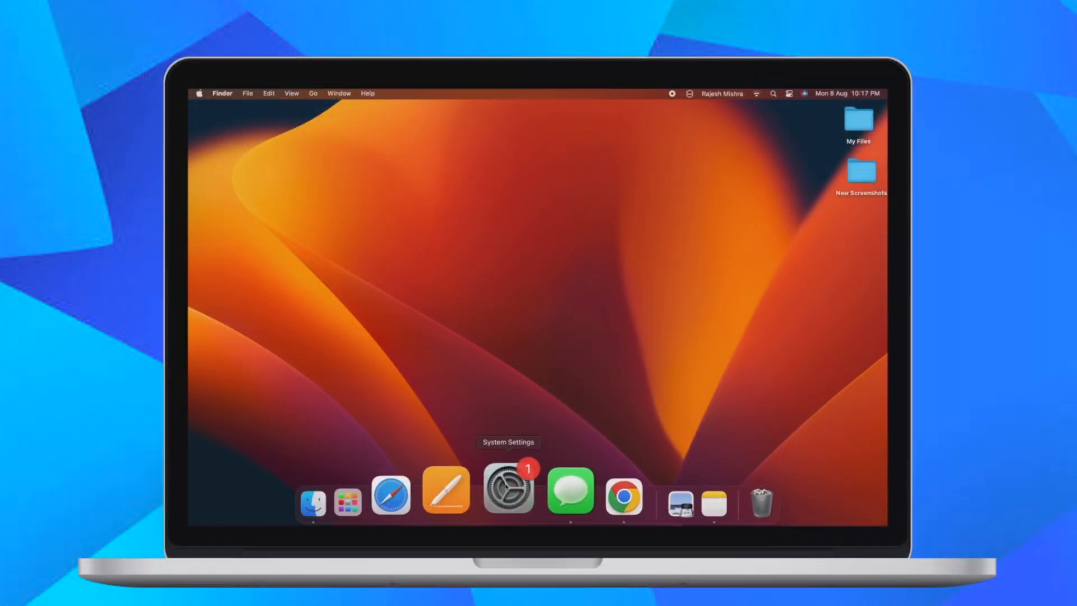
Reopen System Settings and go to the Control Centre page with the Battery options visible
left_click(507, 493)
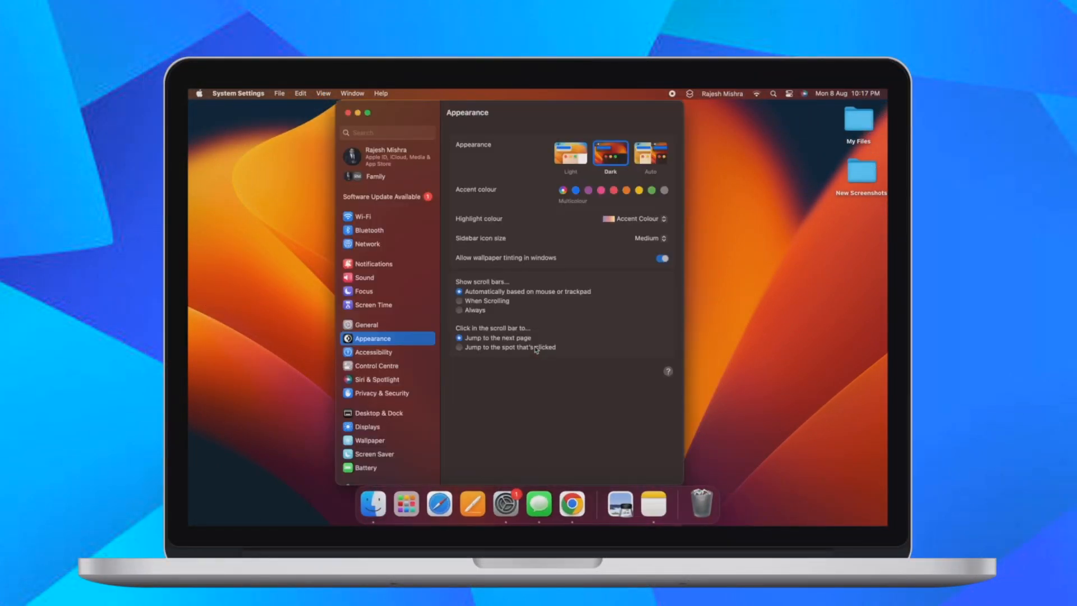
left_click(377, 366)
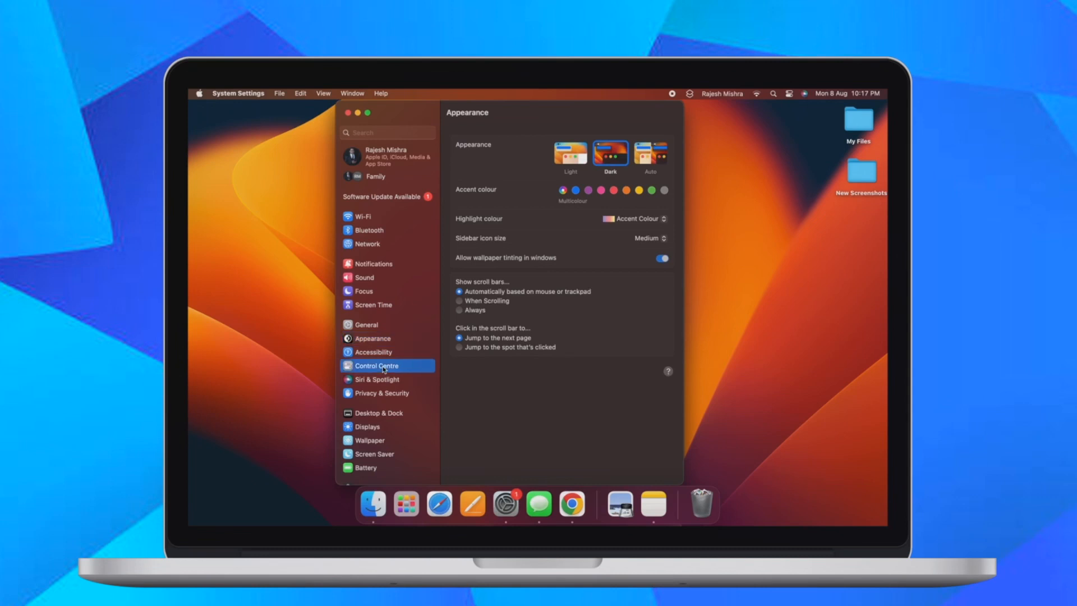
left_click(377, 365)
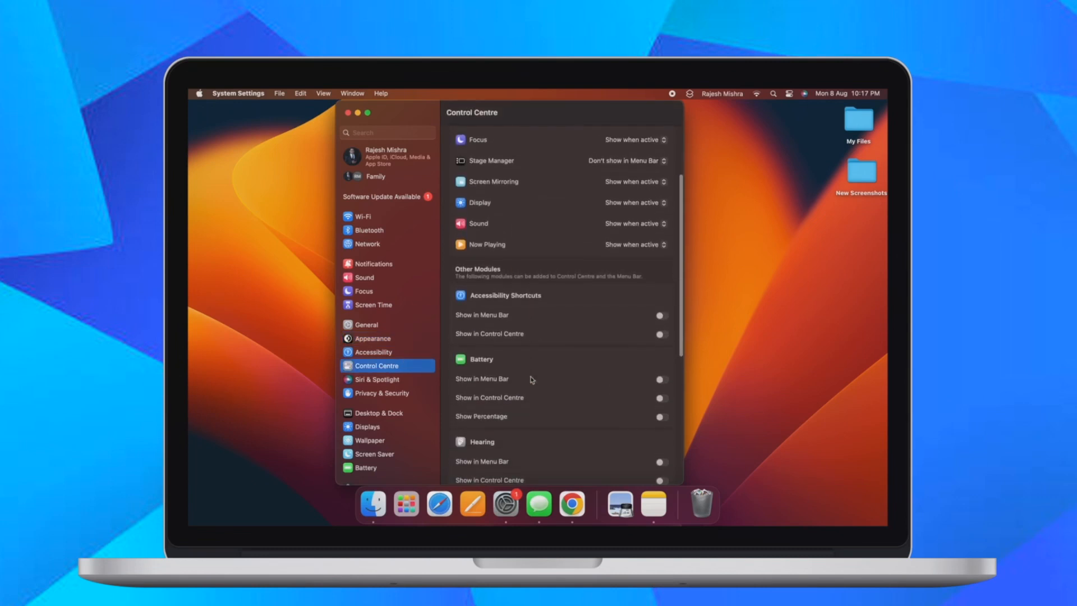